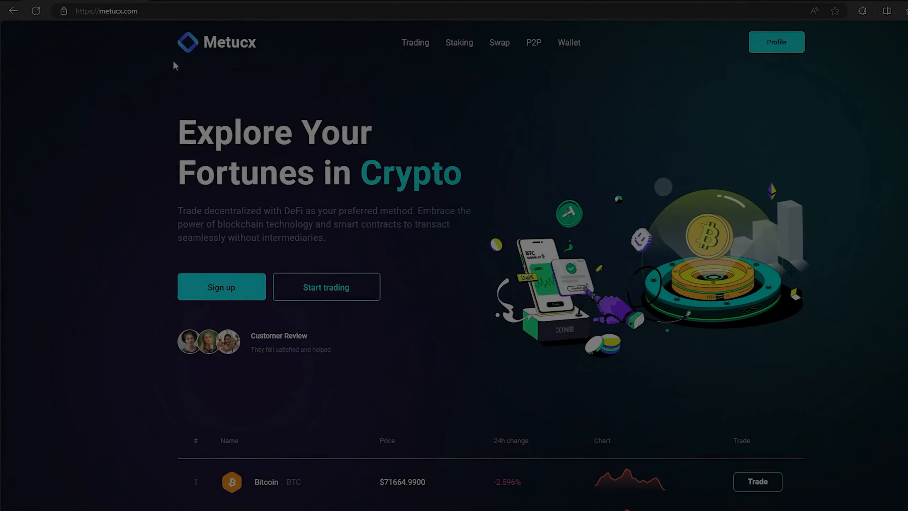
mouse_move(260, 77)
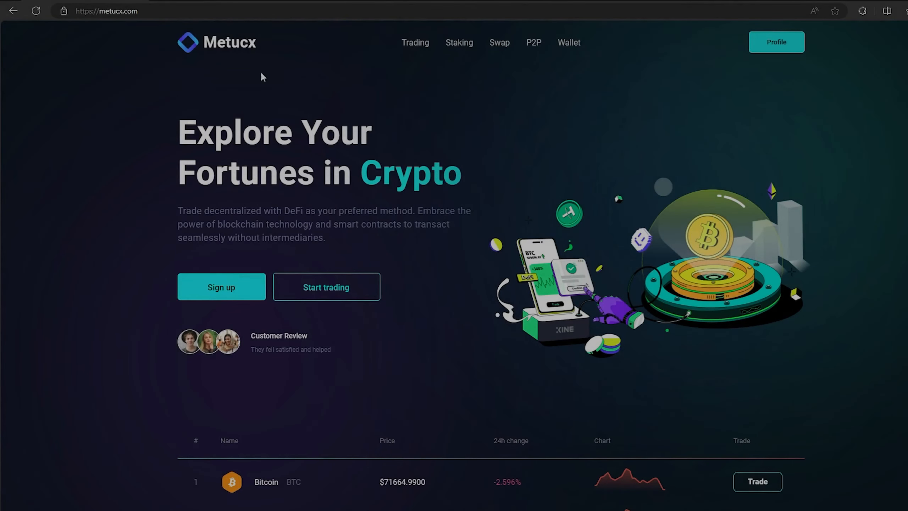
mouse_move(178, 45)
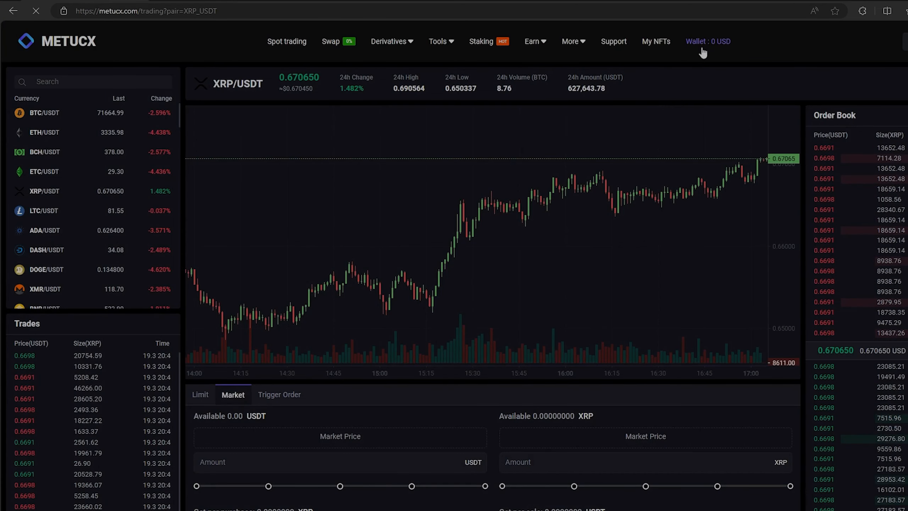
Step: From the wallet, start an XRP deposit with the network set to Ripple (XRP)
left_click(707, 41)
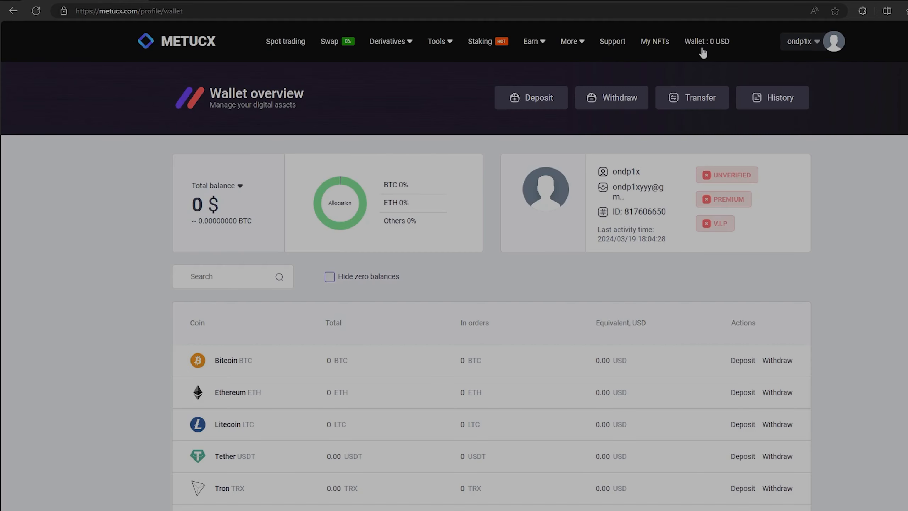
mouse_move(130, 87)
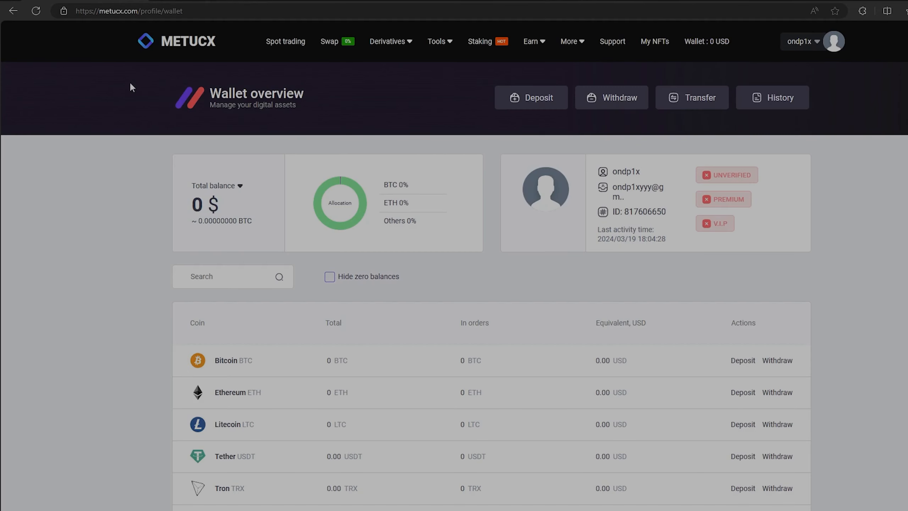
left_click(531, 98)
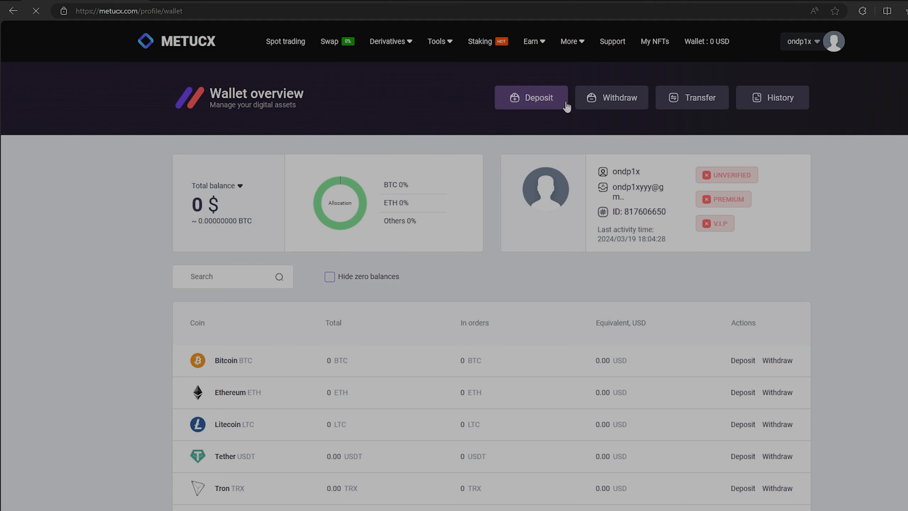
left_click(530, 97)
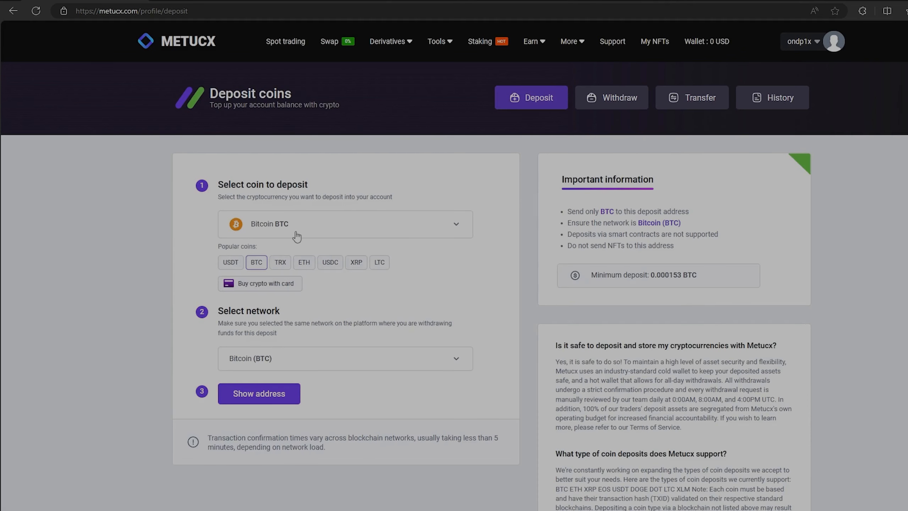
left_click(355, 263)
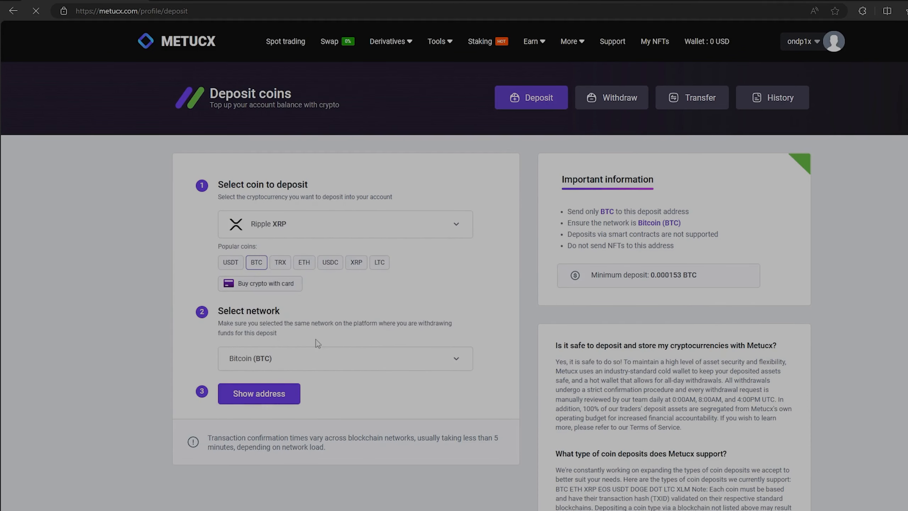
left_click(355, 261)
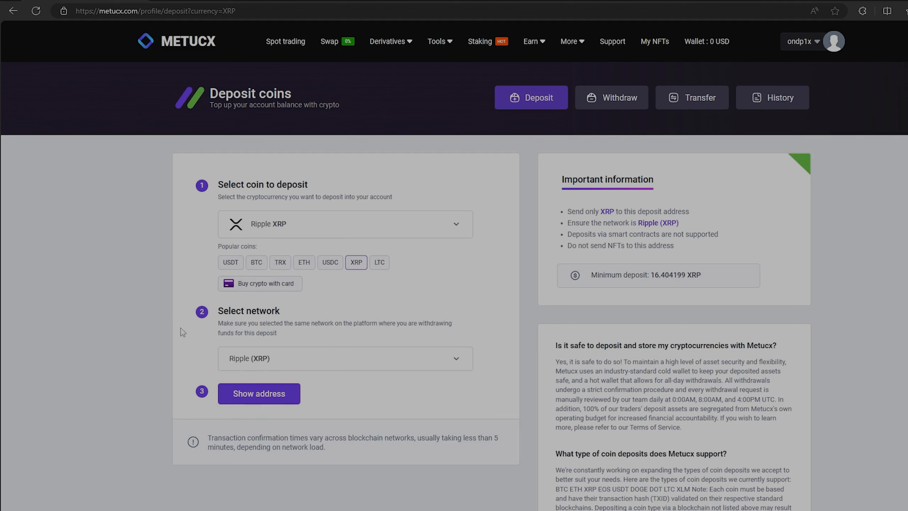
Step: Reveal the XRP deposit address and copy it for the Binance withdrawal
left_click(258, 393)
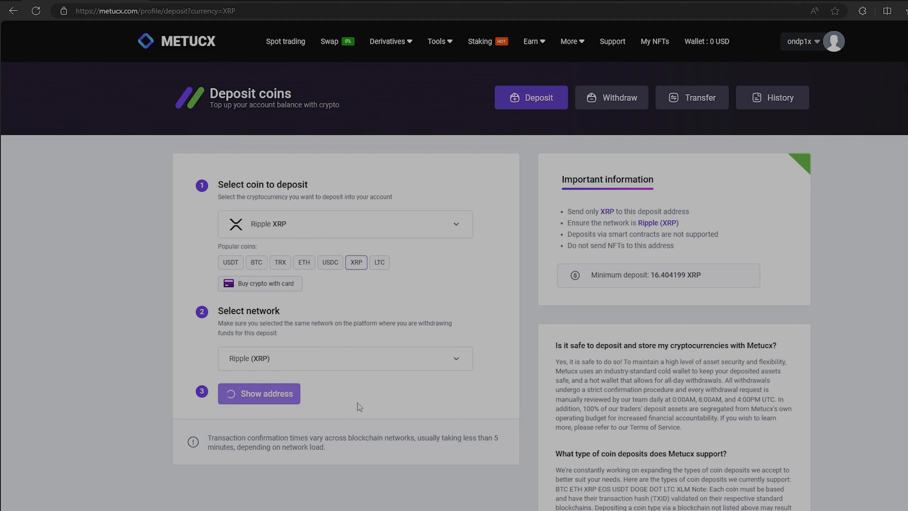
left_click(258, 393)
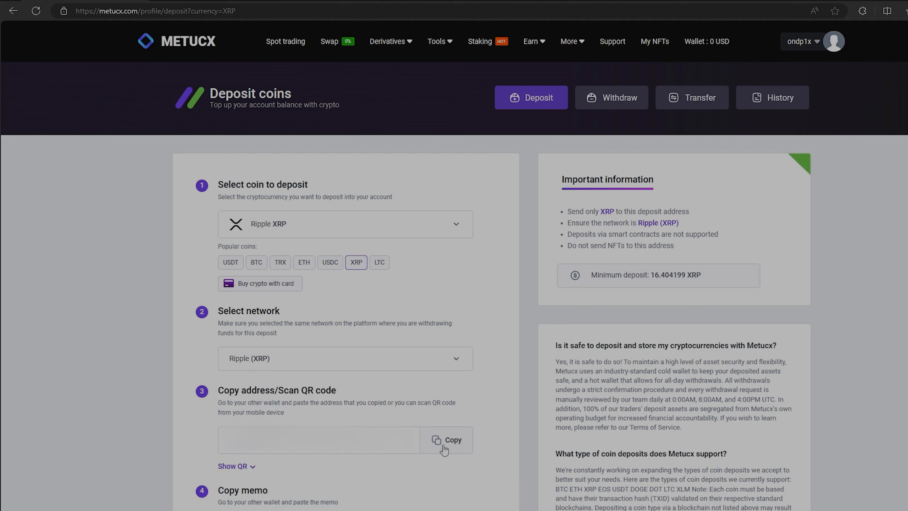
left_click(446, 440)
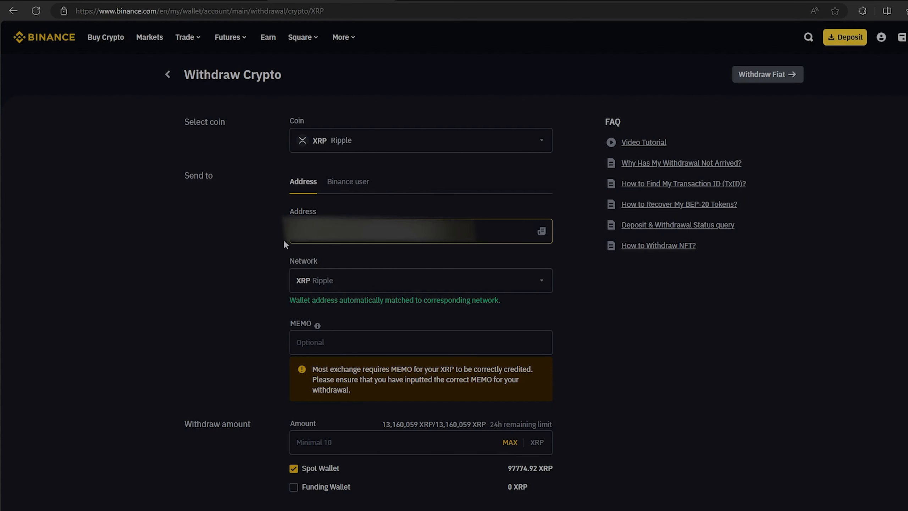
mouse_move(377, 252)
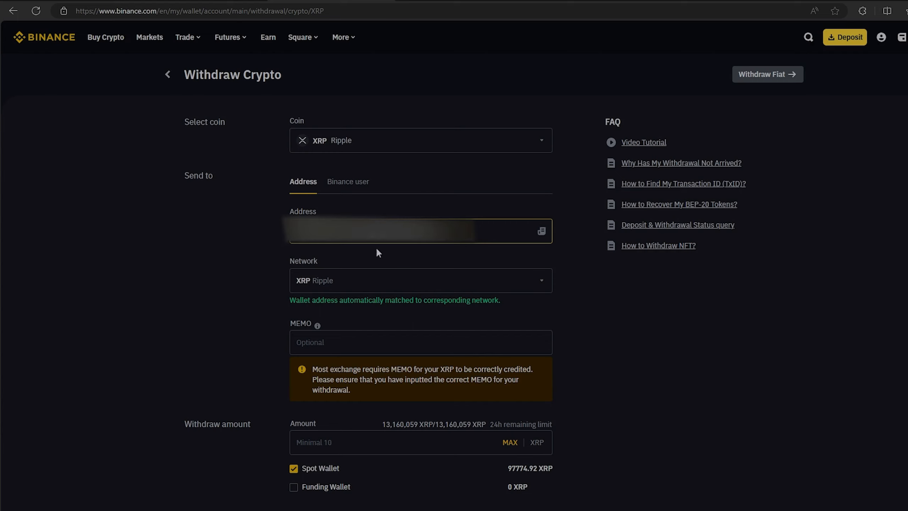
mouse_move(245, 243)
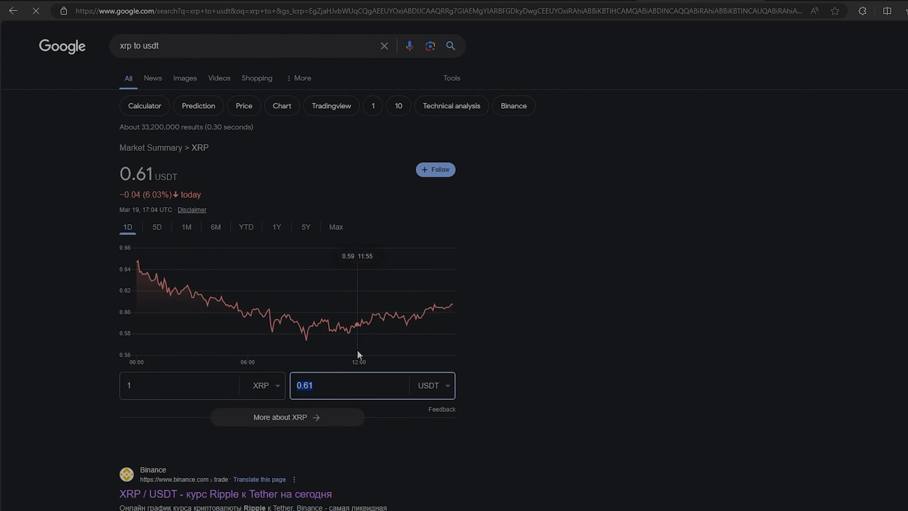
Step: Enter the Binance withdrawal amount of 8237.51 XRP to the Metucx address and submit it
type("5000")
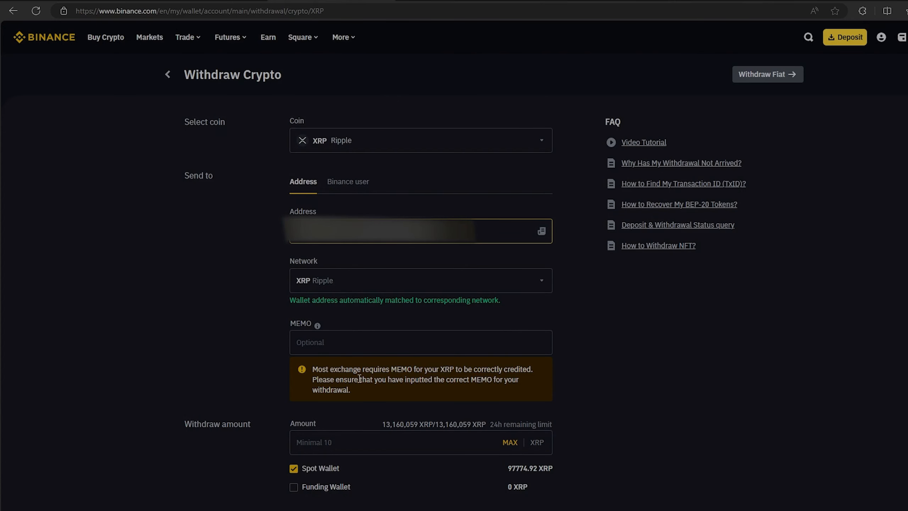
type("8237.51")
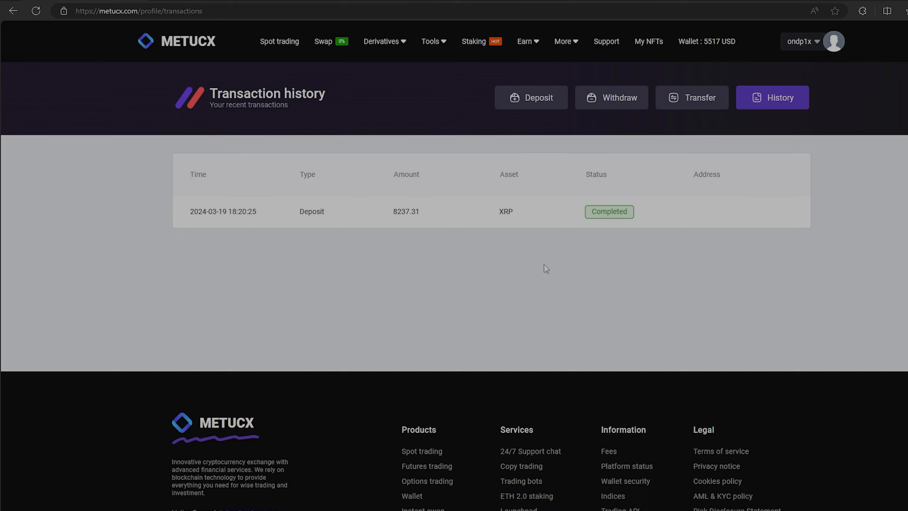
mouse_move(246, 160)
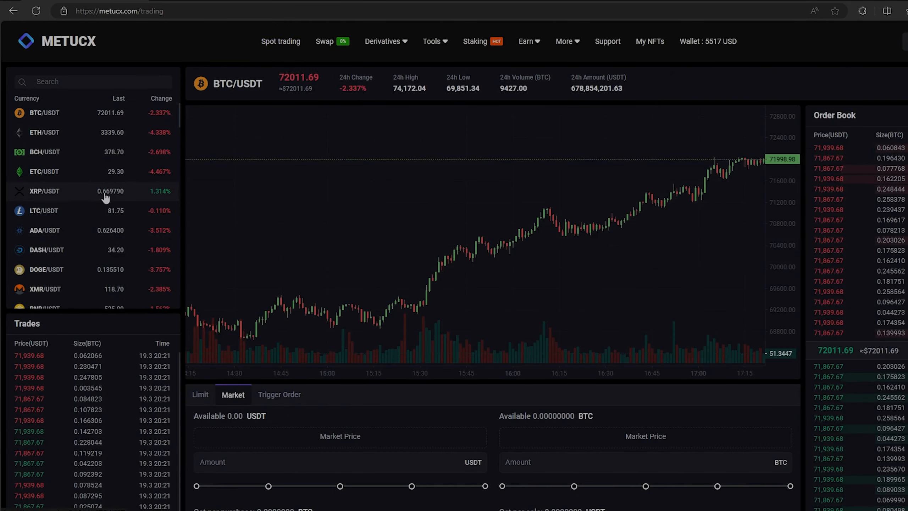
mouse_move(342, 185)
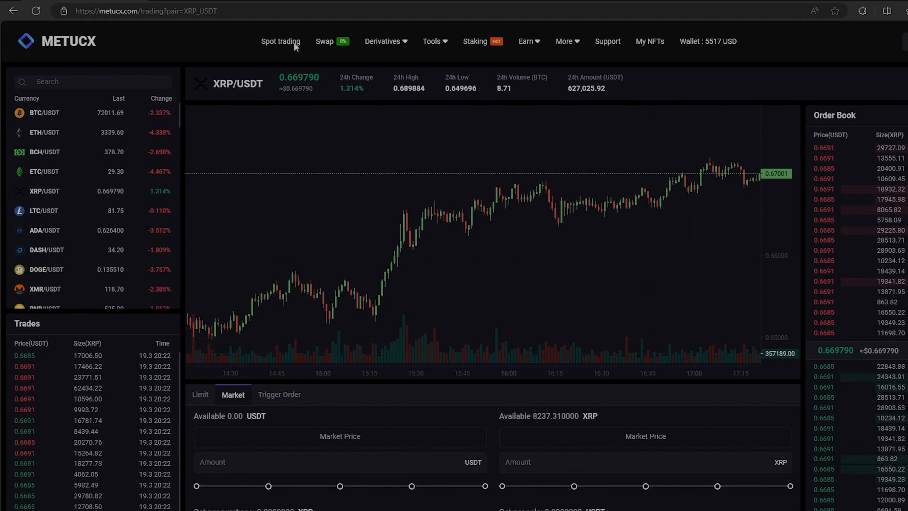
Step: Market-sell the full 8,237.31 XRP for USDT and check the resulting 5,518.09 USDT wallet balance
scroll("down", 3)
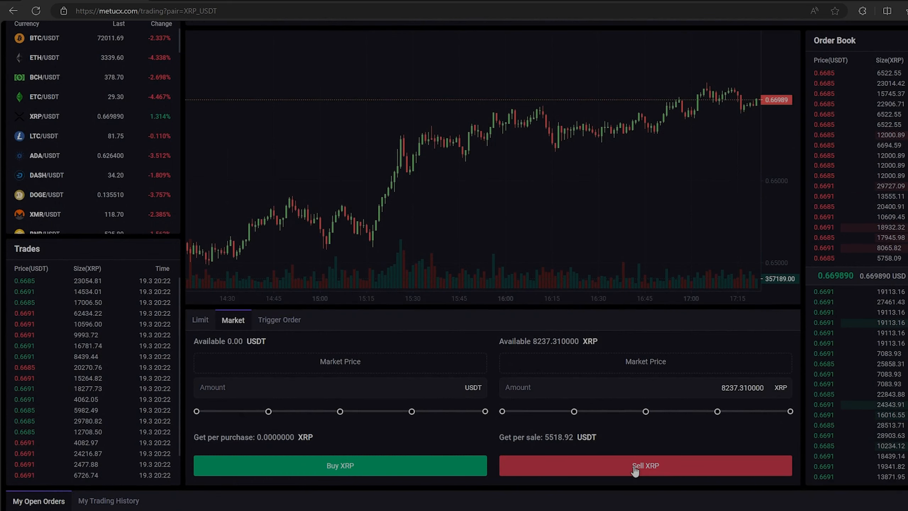
left_click(645, 465)
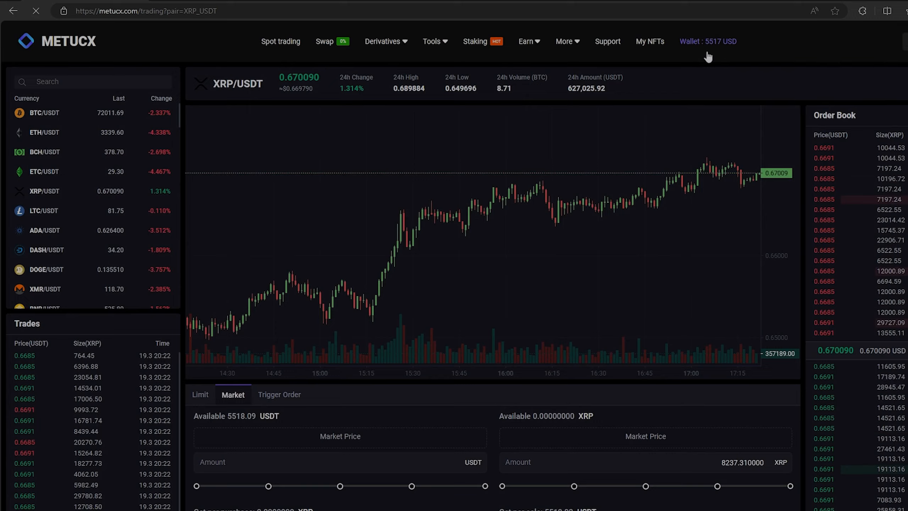
left_click(706, 41)
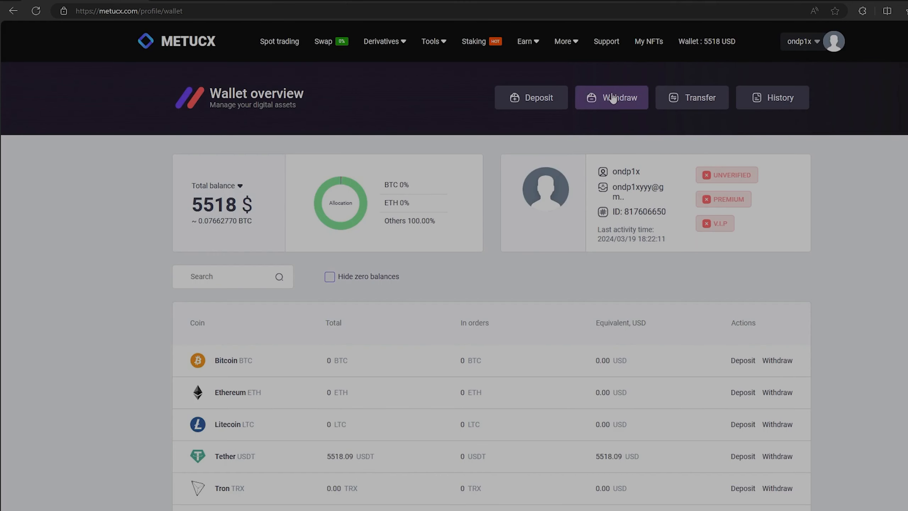
Step: Start a USDT withdrawal and copy the Binance USDT deposit address
left_click(612, 97)
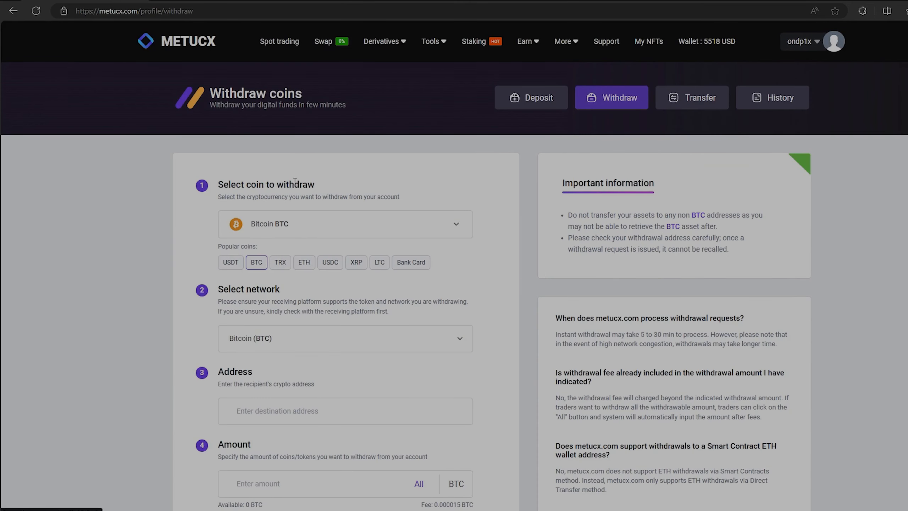
left_click(230, 261)
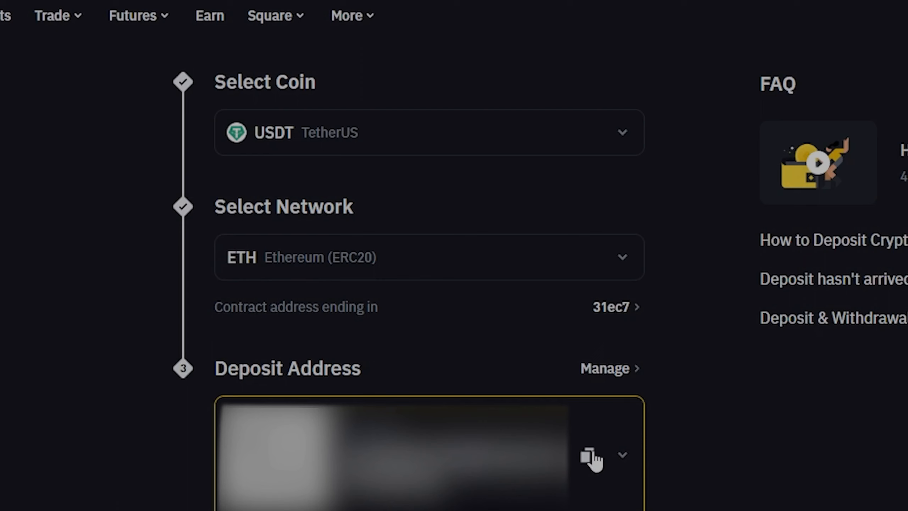
left_click(610, 24)
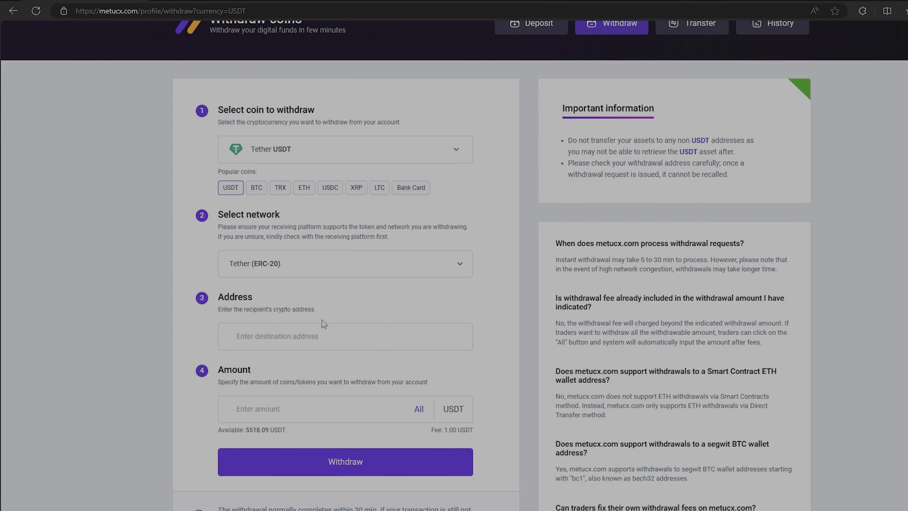
Step: Paste the destination address, fill the full 5,518.09 USDT balance and submit the ERC-20 withdrawal
left_click(418, 409)
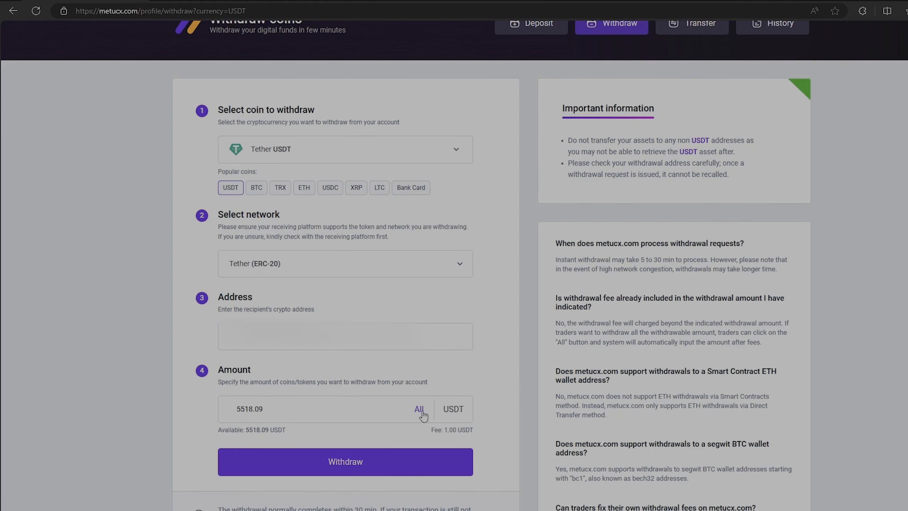
left_click(345, 461)
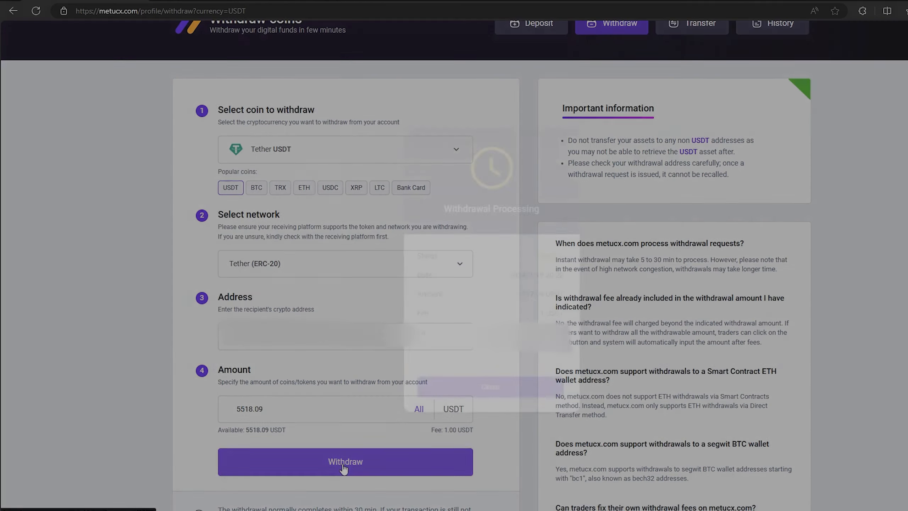
left_click(346, 462)
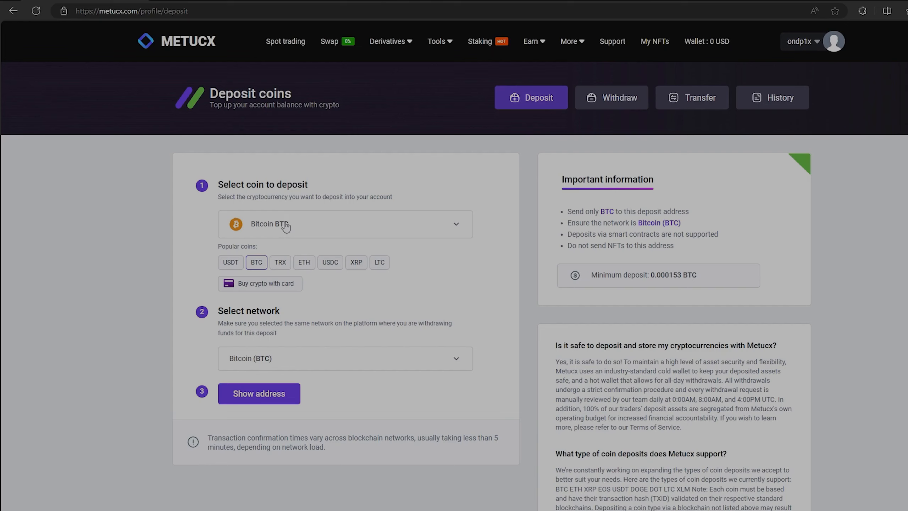
Step: Pick Ripple XRP as the deposit coin, reveal its address and copy it
left_click(346, 225)
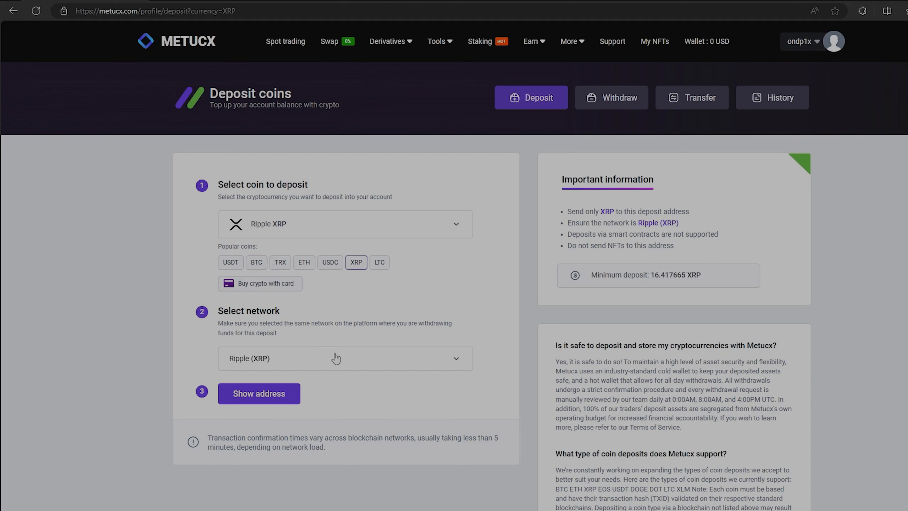
left_click(258, 393)
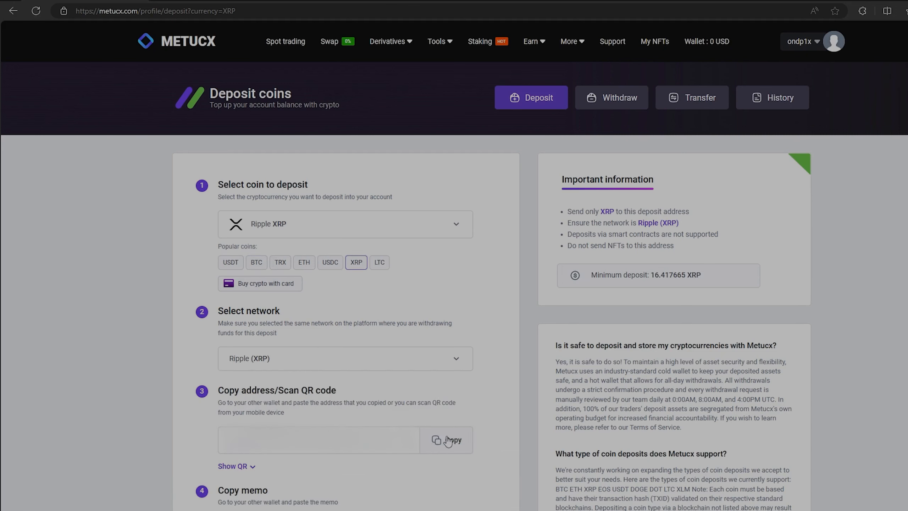
left_click(446, 440)
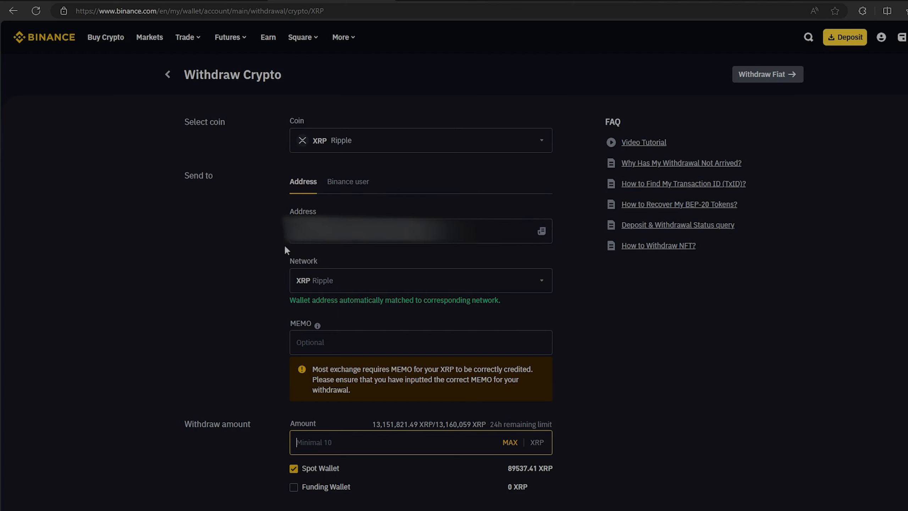
mouse_move(692, 2)
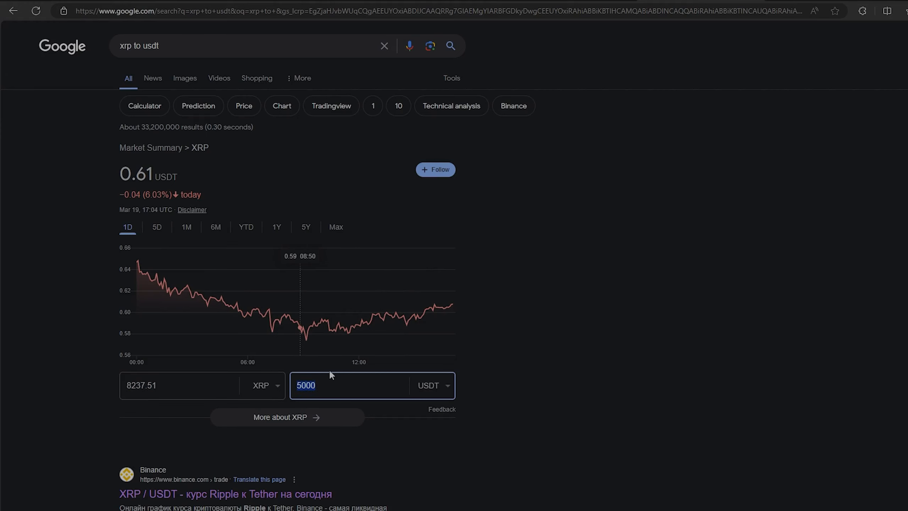
Step: Check the XRP equivalent of 5000 USDT for the Binance XRP withdrawal
type("50")
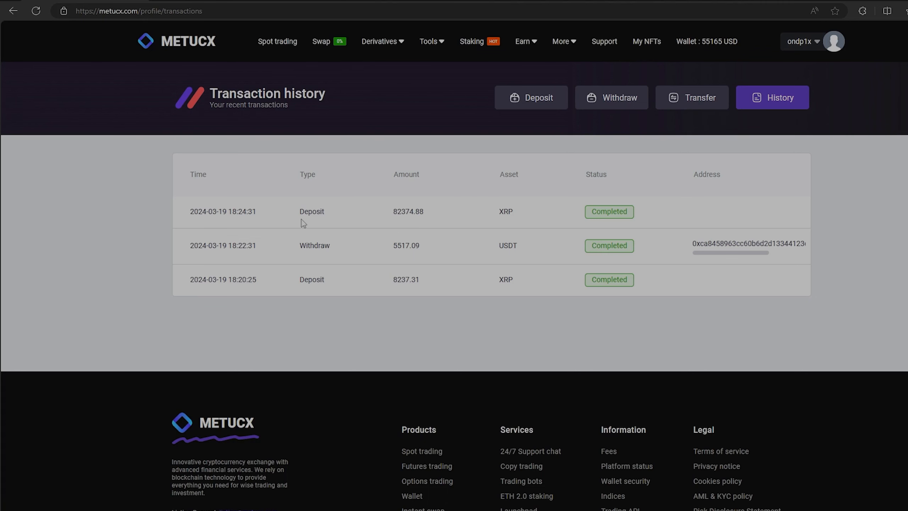
mouse_move(670, 235)
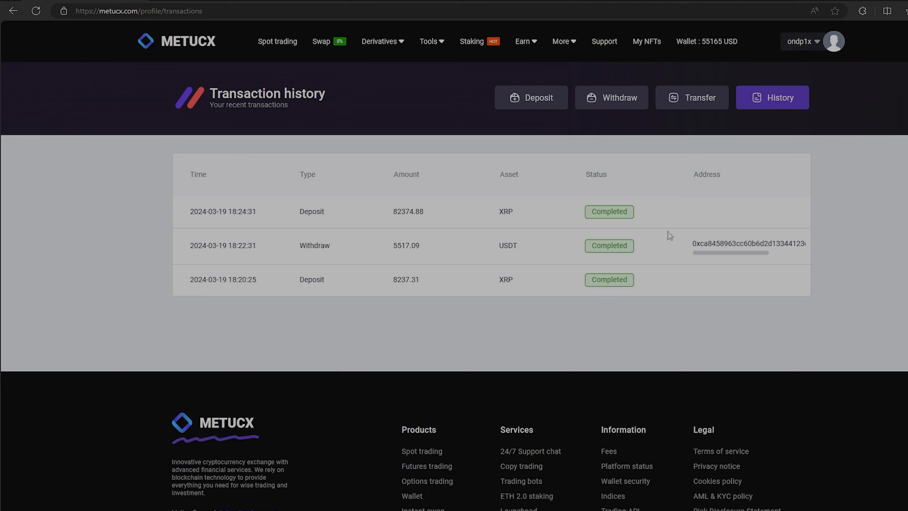
Step: On the XRP/USDT spot pair, market-sell the whole 82,374.88 XRP balance for USDT
left_click(276, 42)
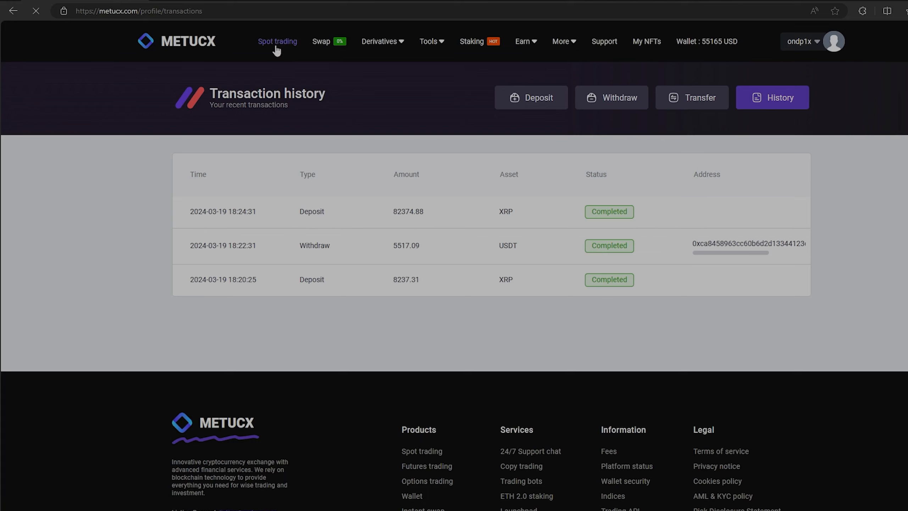
mouse_move(289, 111)
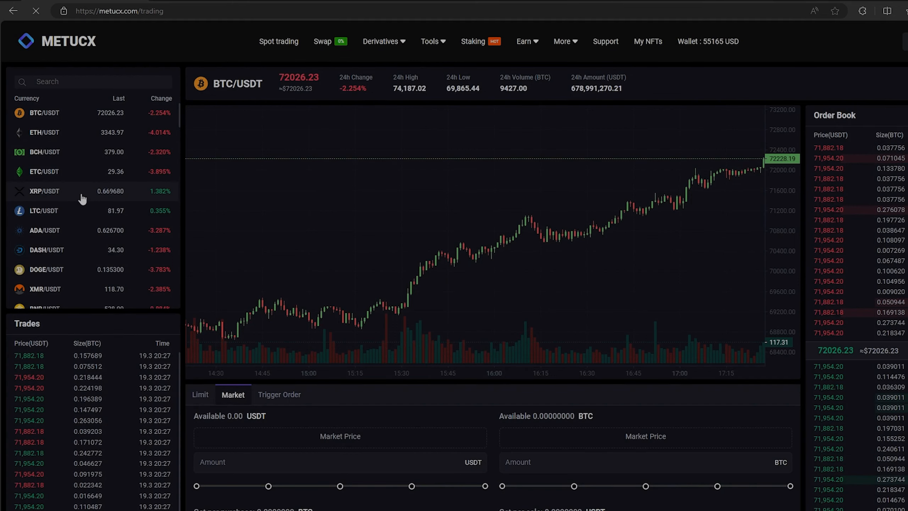
left_click(43, 191)
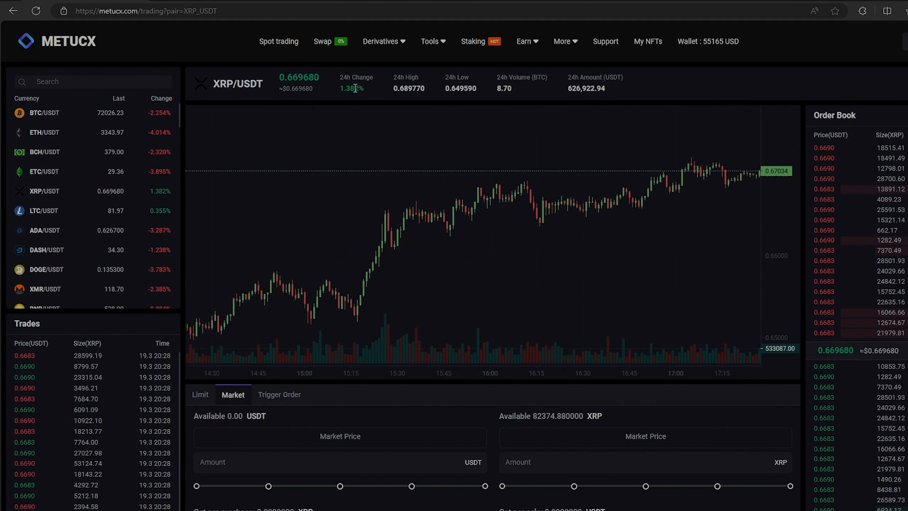
scroll("down", 3)
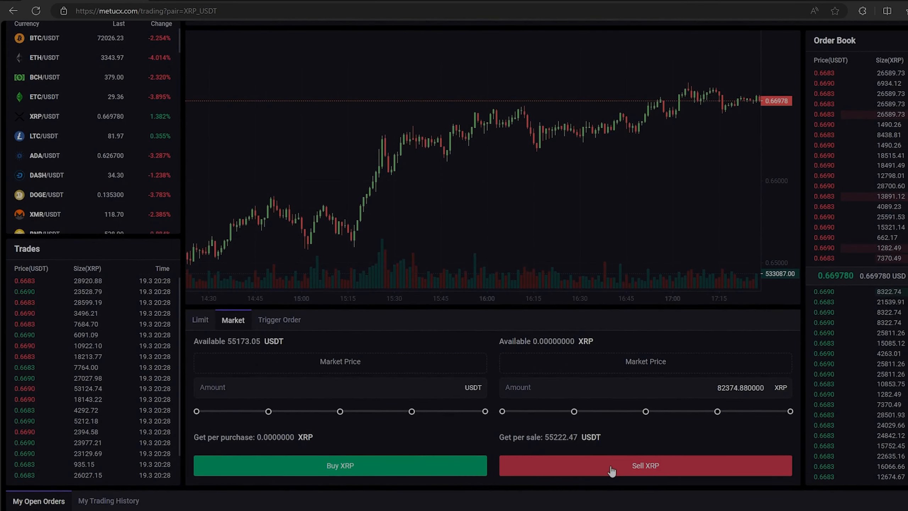
left_click(644, 465)
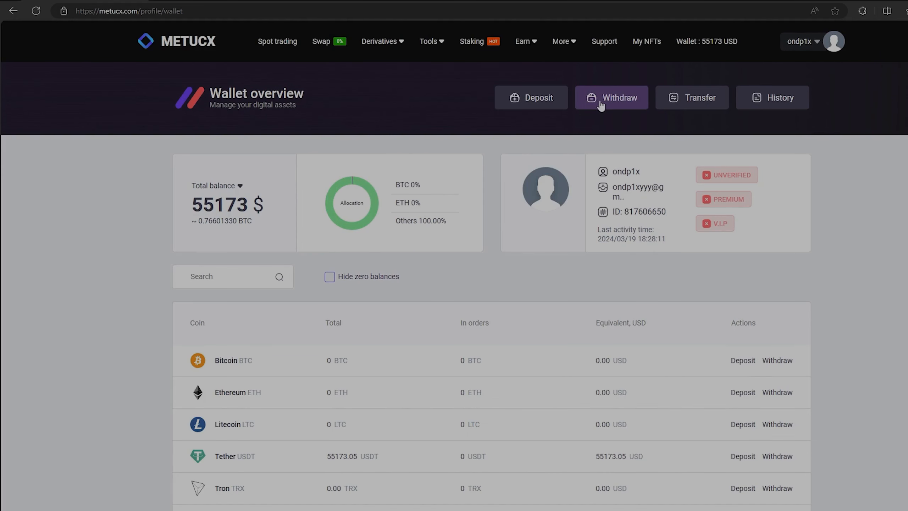
Step: Withdraw the entire 55,173.05 USDT balance over ERC-20 to the pasted address
left_click(611, 97)
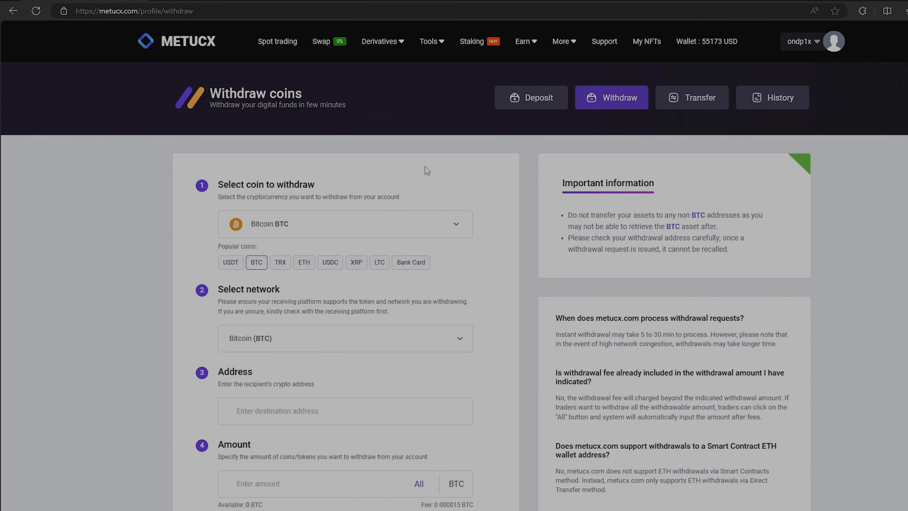
left_click(230, 262)
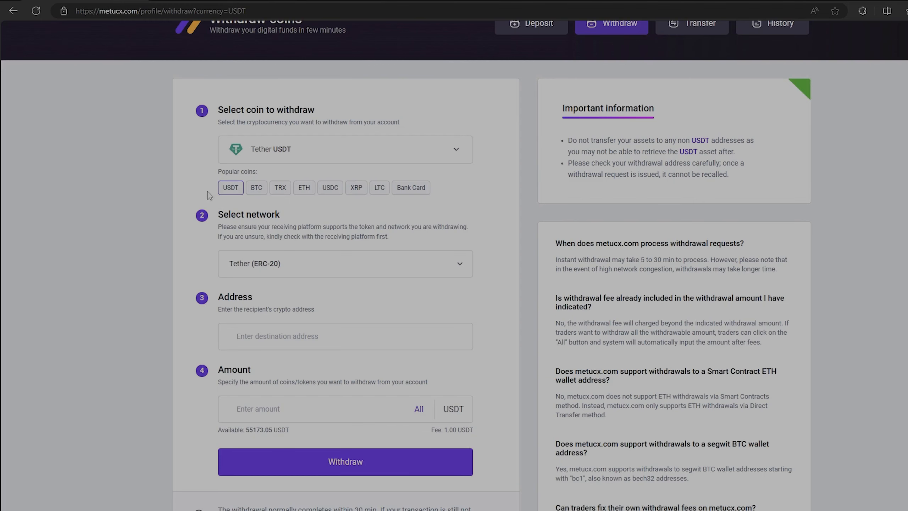
left_click(418, 408)
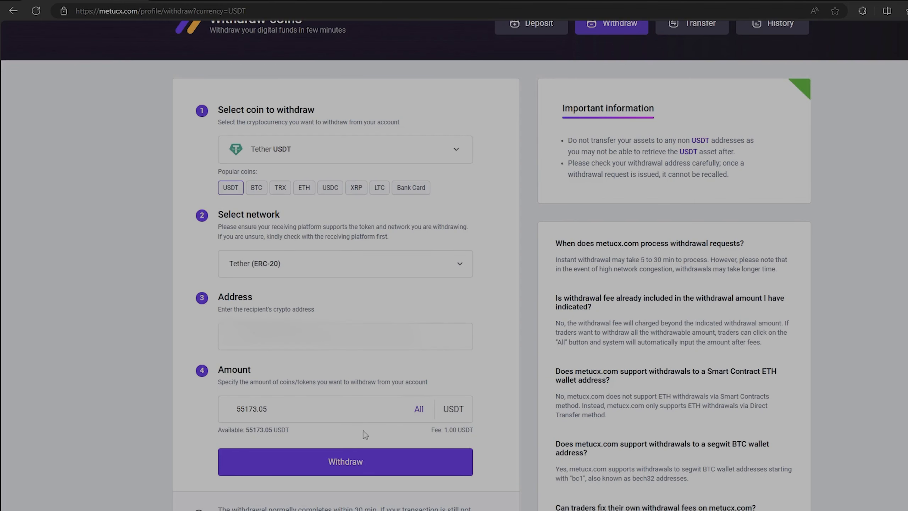
left_click(346, 462)
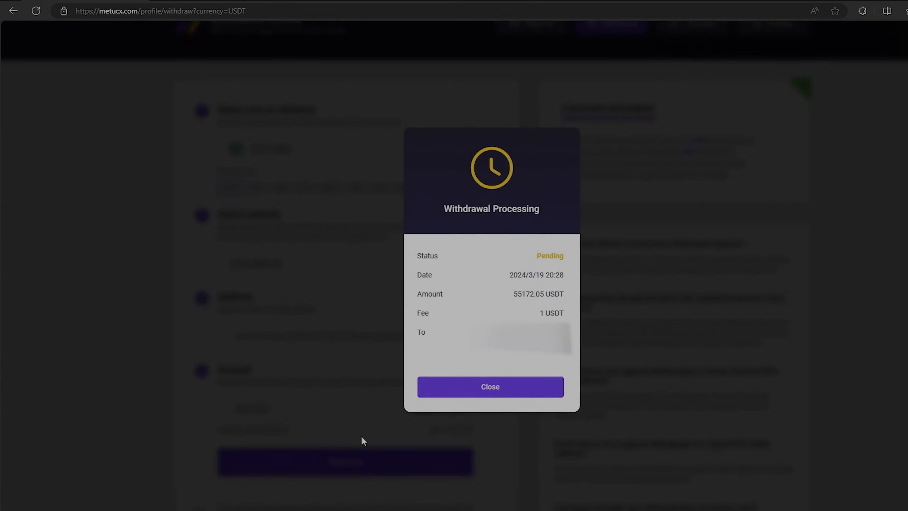
mouse_move(646, 402)
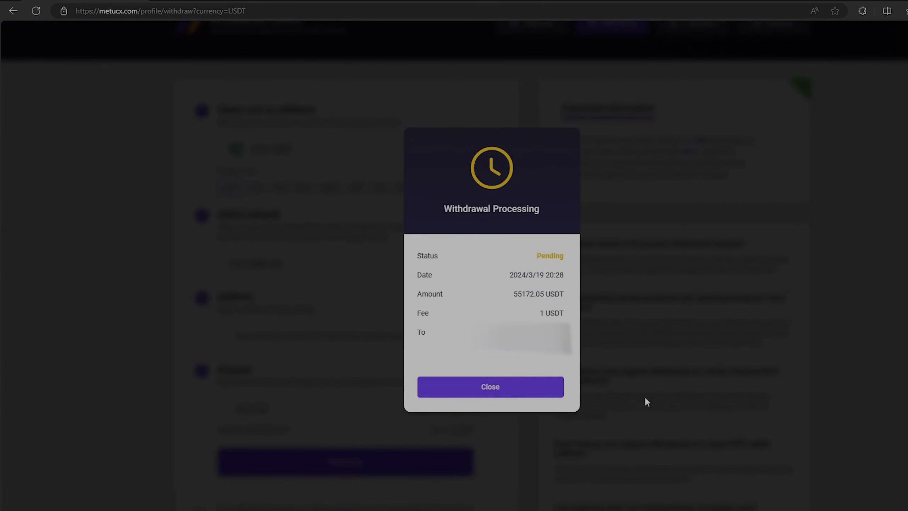
mouse_move(451, 351)
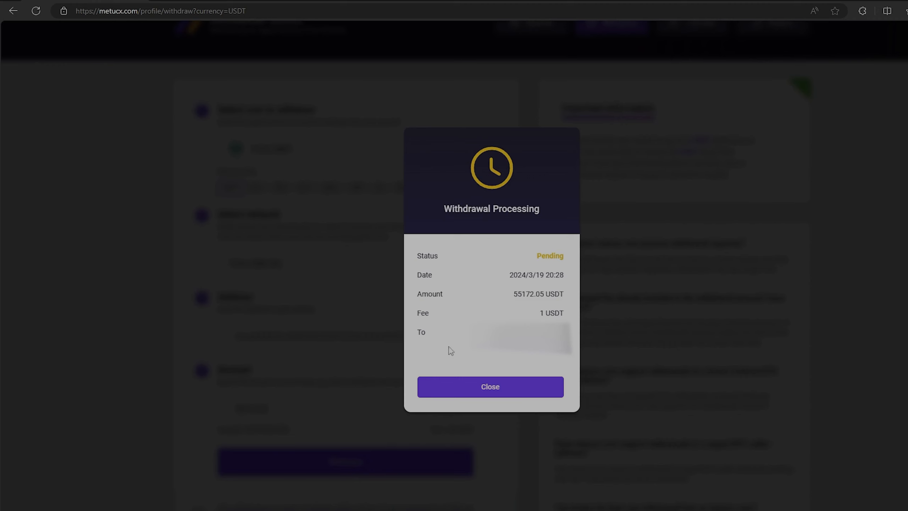